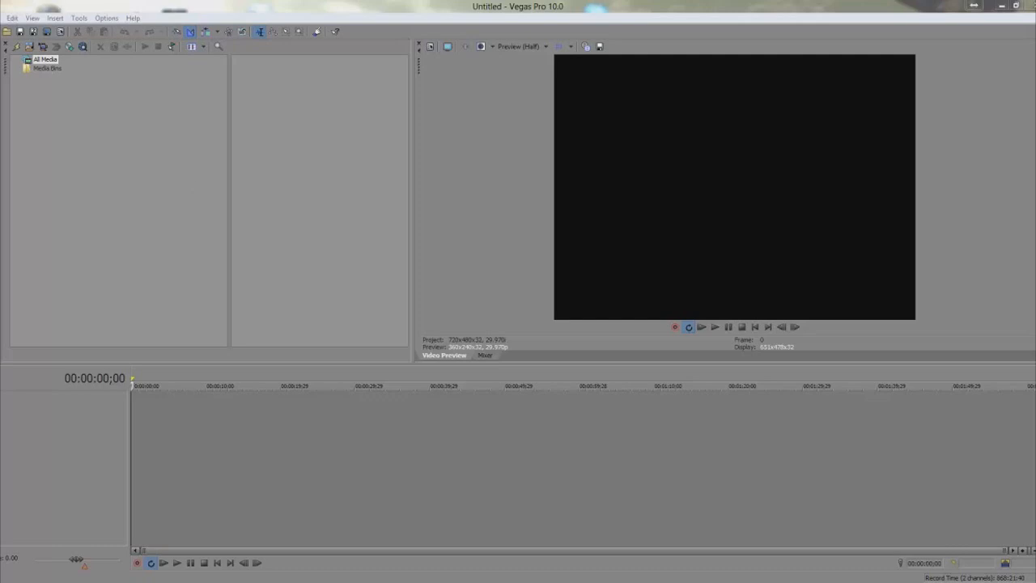
# Import Video 23 from the Jumpcuts folder into the project media.
pyautogui.click(12, 18)
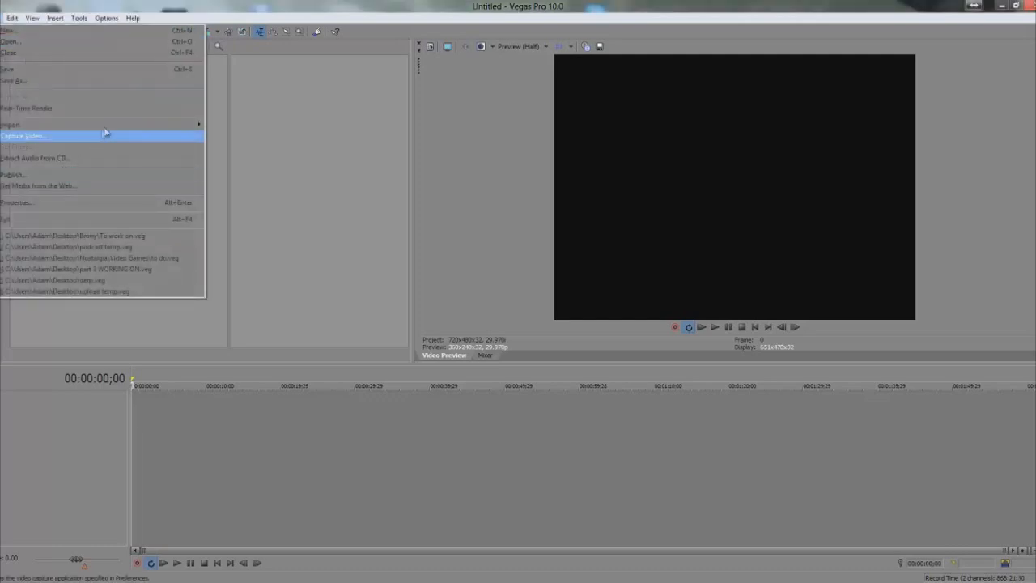
pyautogui.click(11, 124)
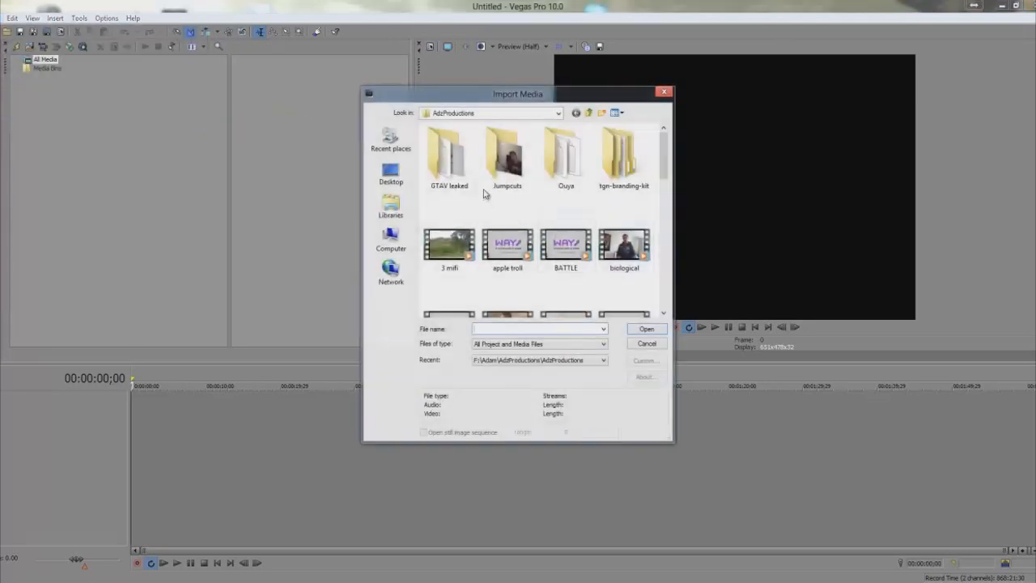
pyautogui.click(508, 158)
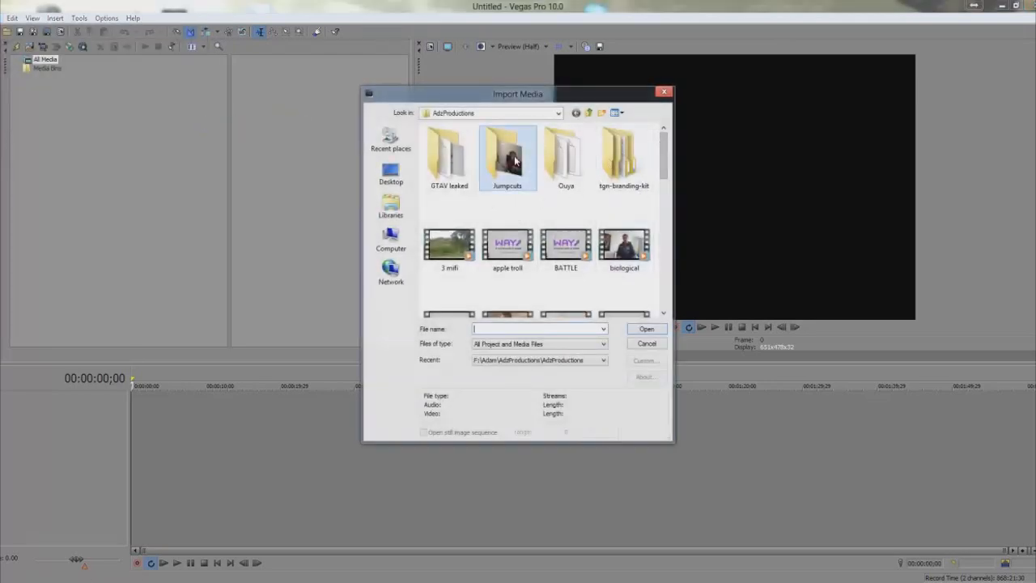
pyautogui.doubleClick(507, 154)
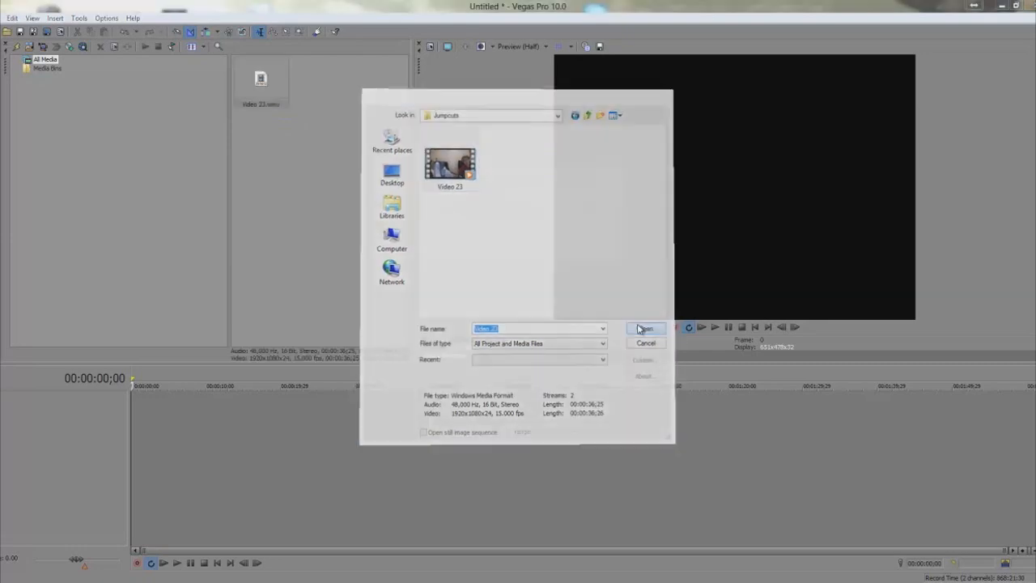
# Place Video 23 on the timeline, then play and stop it in the preview.
pyautogui.click(645, 329)
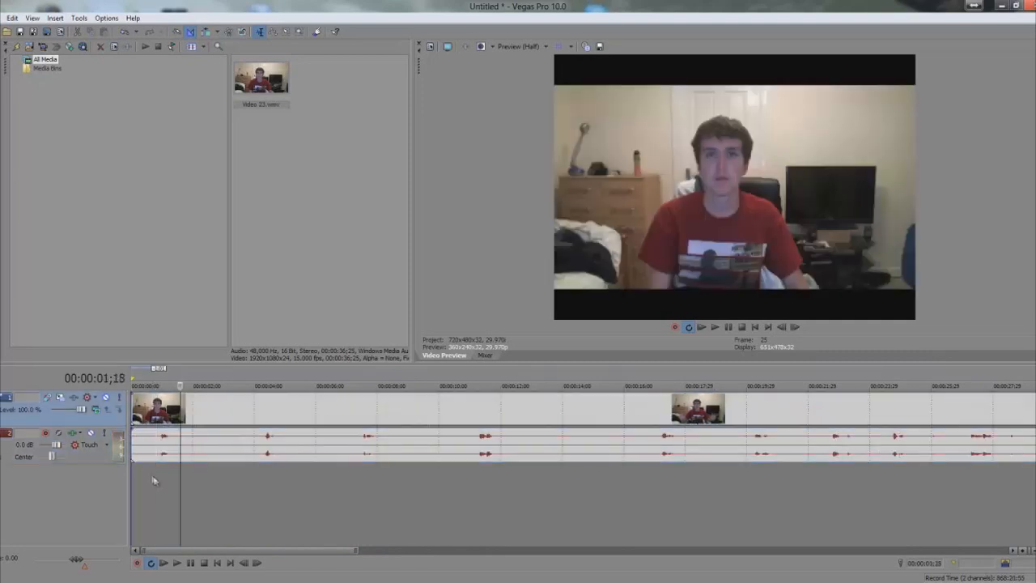
pyautogui.click(715, 327)
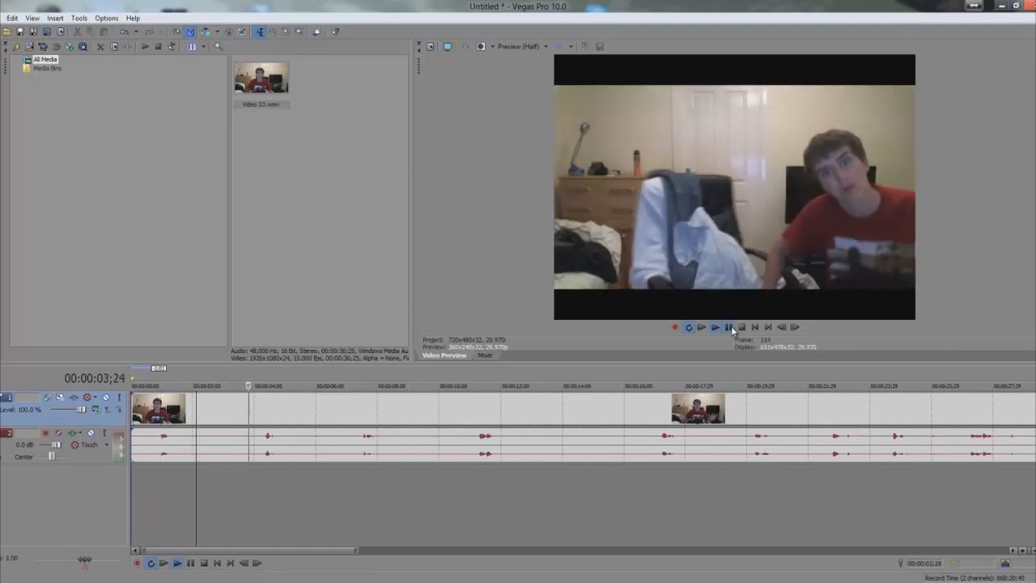
pyautogui.click(716, 327)
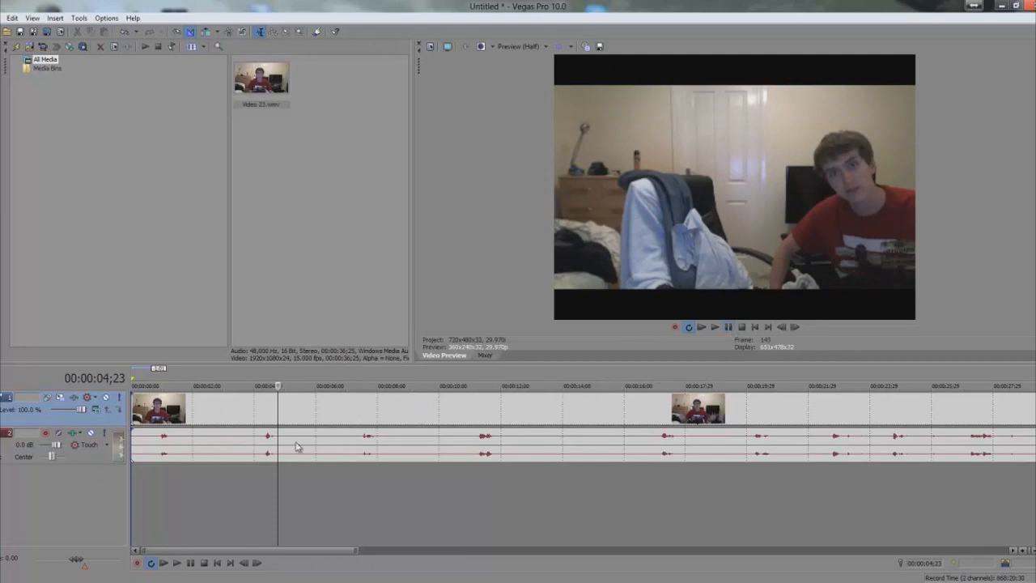
pyautogui.moveTo(169, 471)
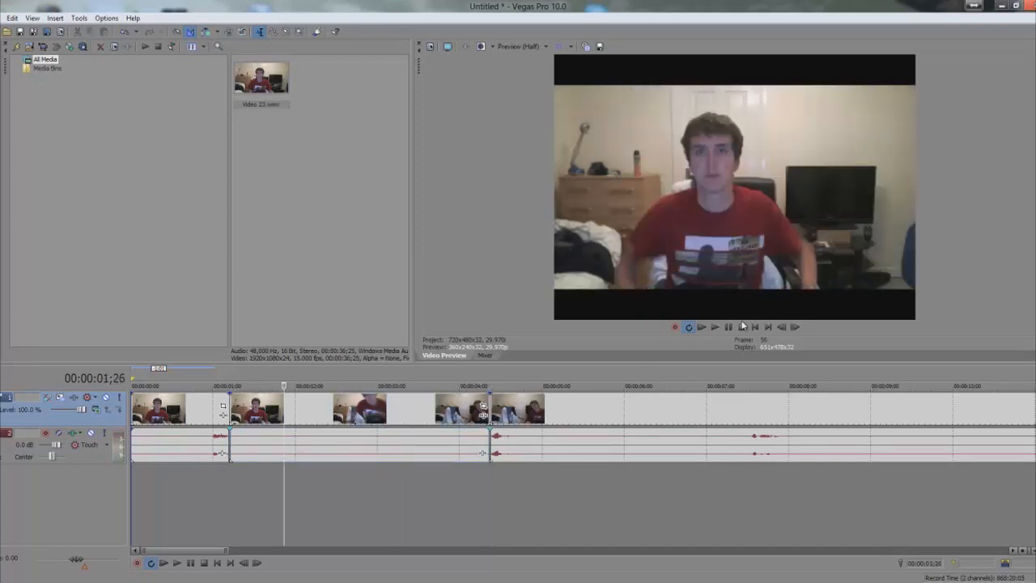
# Toggle preview playback to locate pauses while splitting the clip's opening and deleting silences.
pyautogui.click(715, 327)
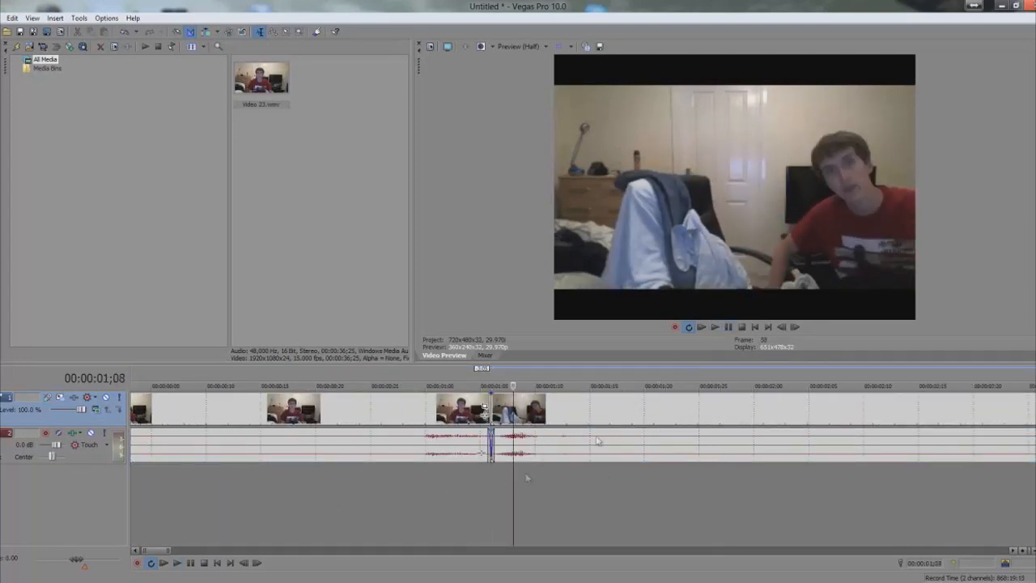
# Play and pause the preview while butting the opening jump-cut pieces together.
pyautogui.click(714, 328)
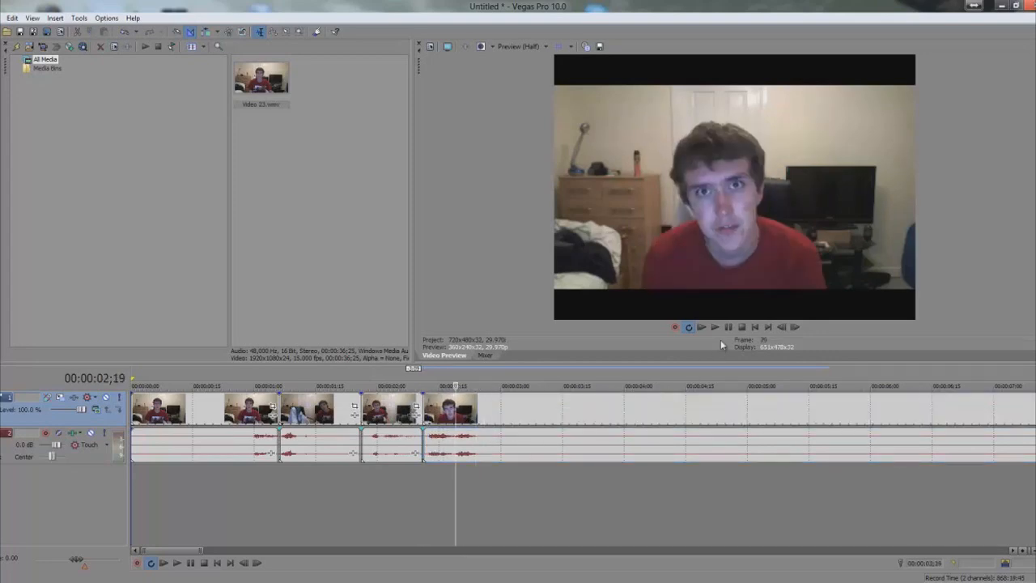
pyautogui.click(715, 326)
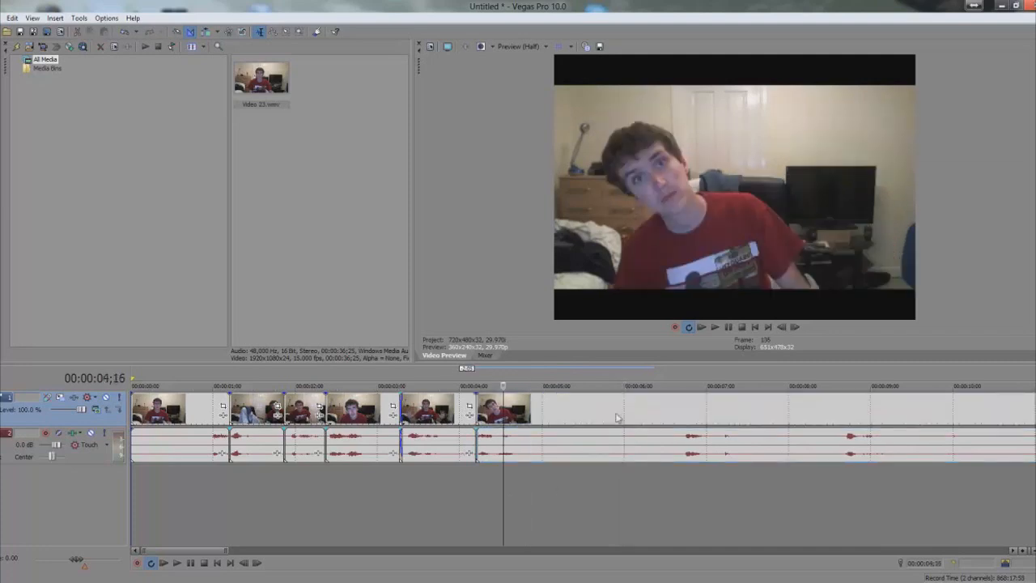
pyautogui.click(715, 326)
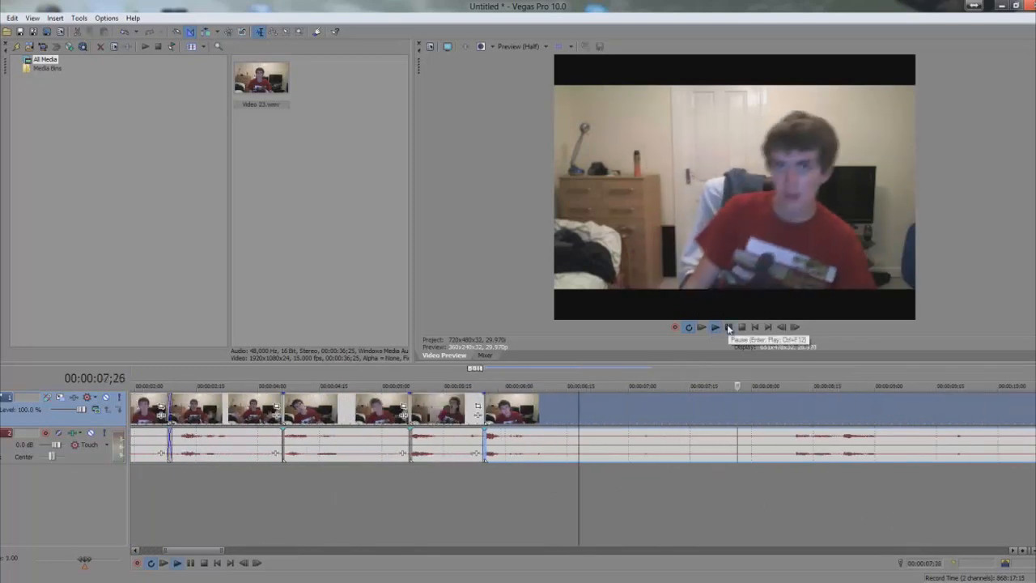
# Pause, adjust events on the timeline, and replay to review the roughly ten-second edit.
pyautogui.click(728, 327)
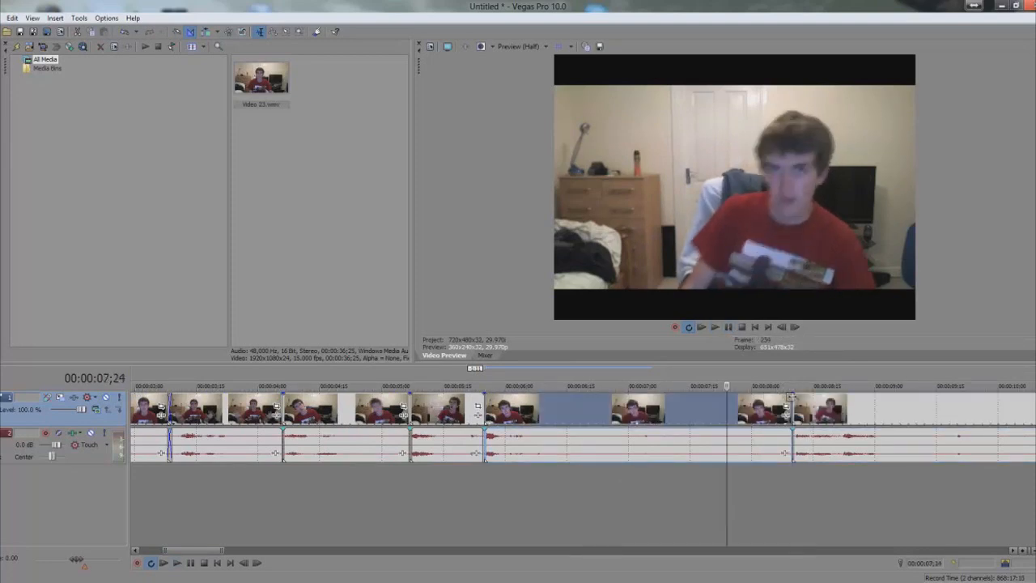
pyautogui.click(542, 409)
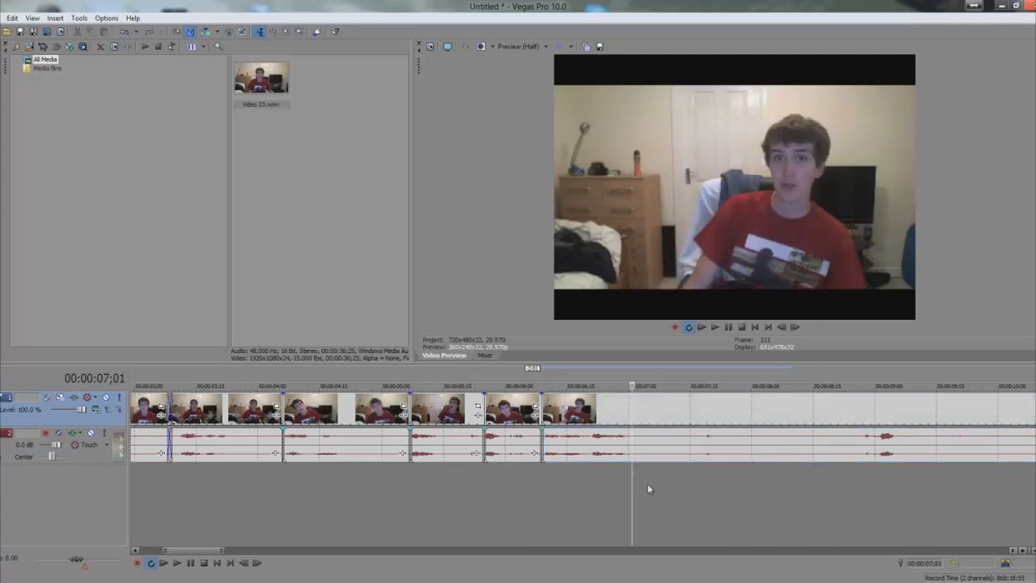
pyautogui.click(715, 327)
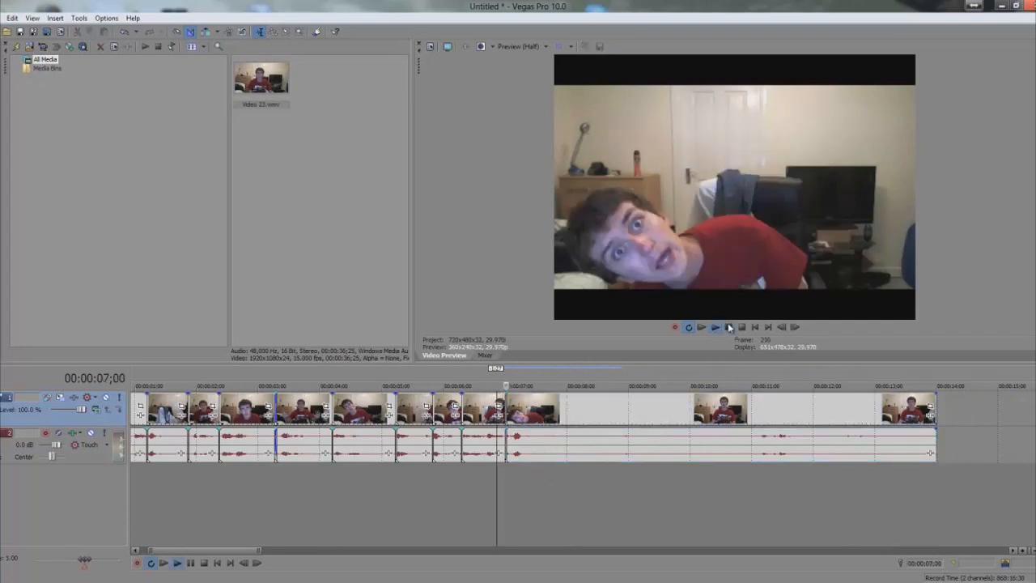
pyautogui.click(701, 326)
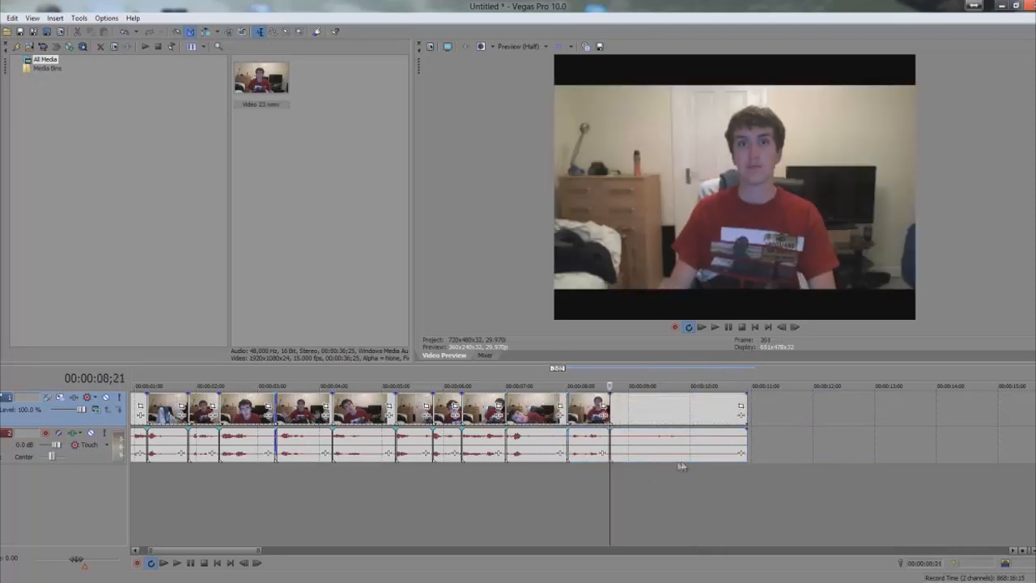
pyautogui.click(715, 327)
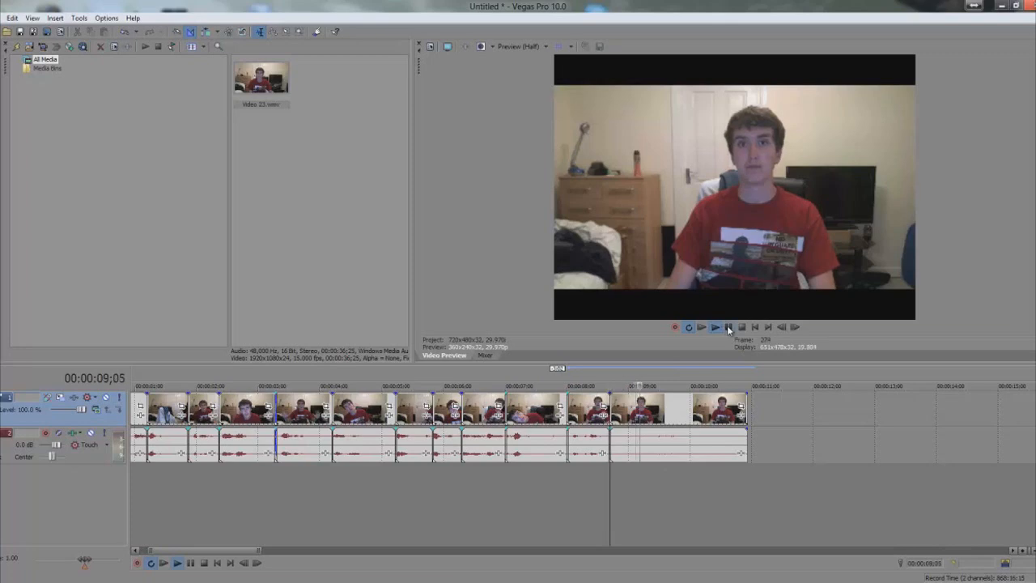
# Stop playback after checking the continuous gap-free jump-cut sequence.
pyautogui.click(701, 327)
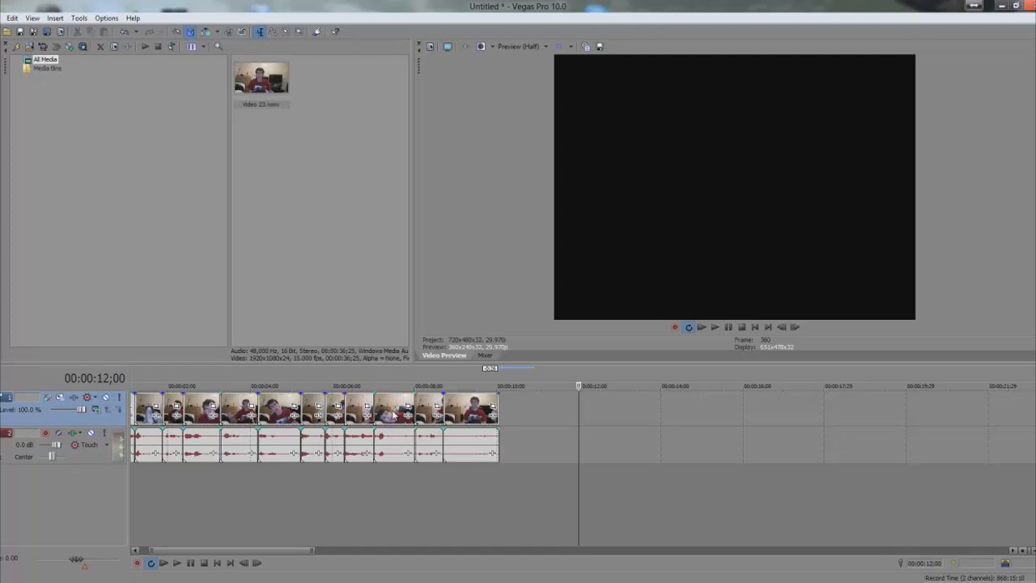
pyautogui.moveTo(443, 318)
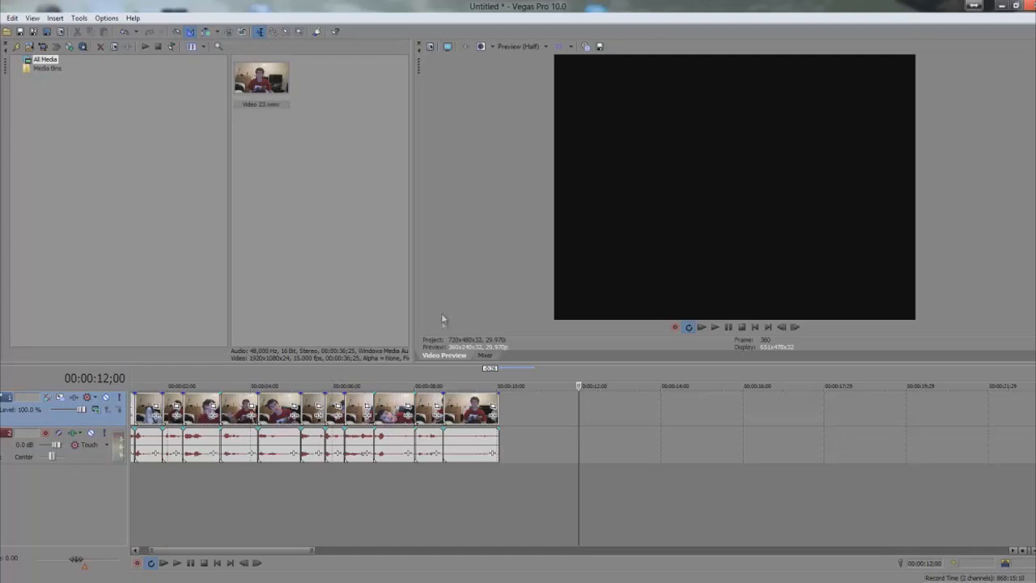